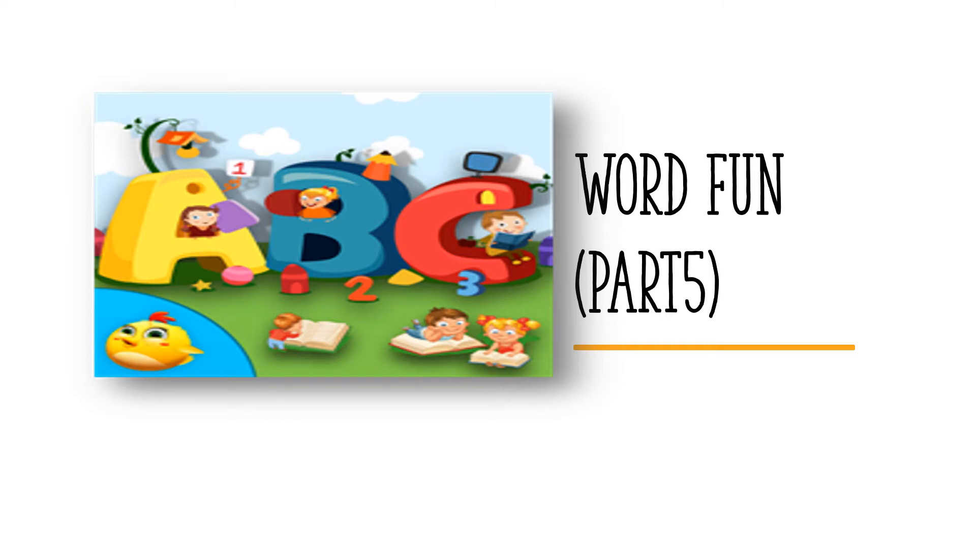
key("right")
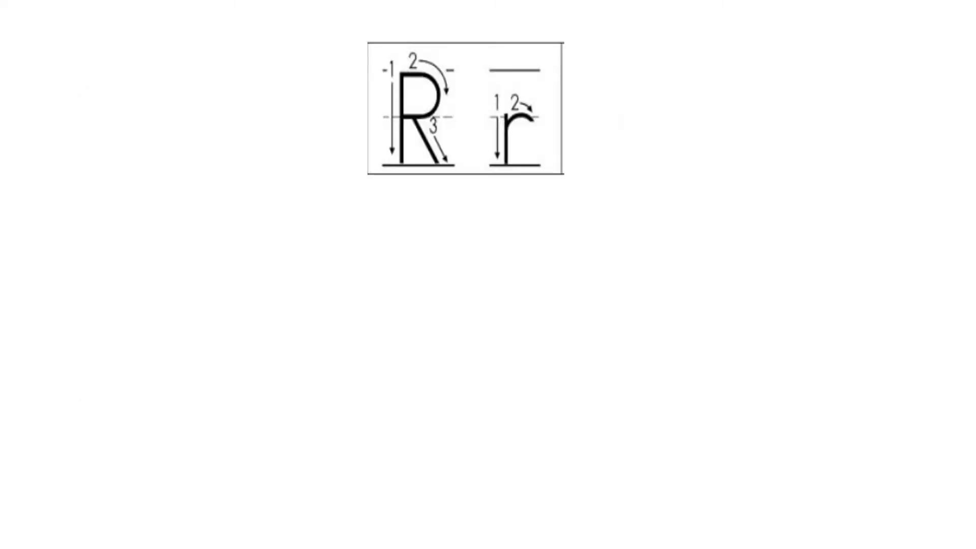